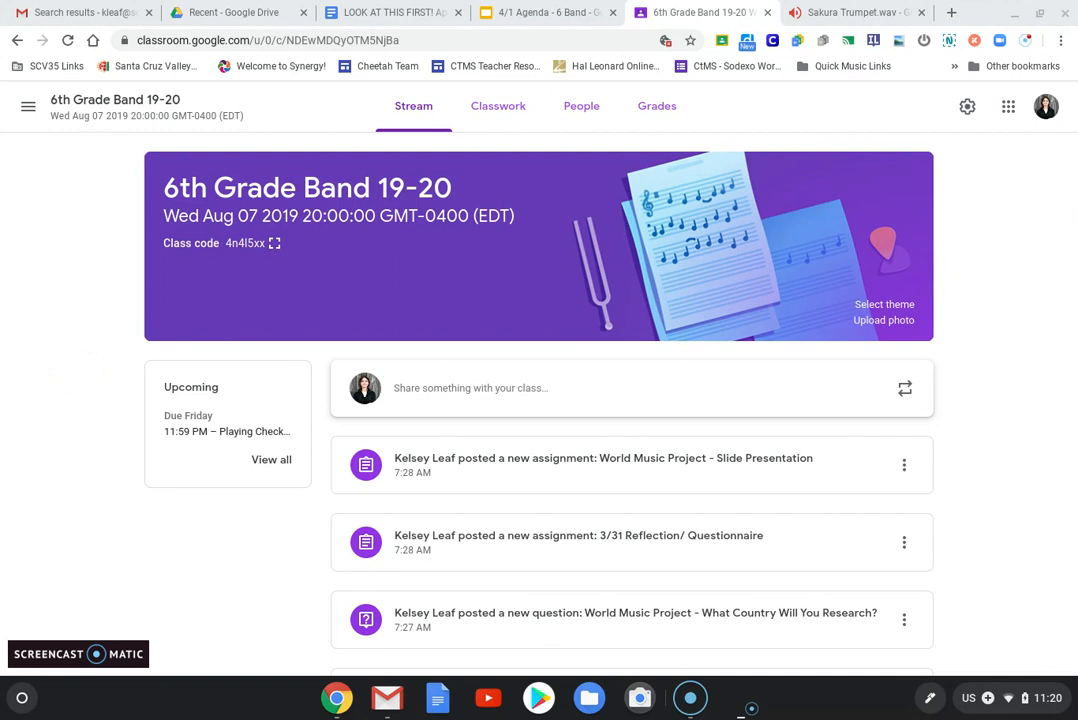
Step: Show the 6th Grade Band 19-20 Classwork listing grouped by topic
left_click(496, 104)
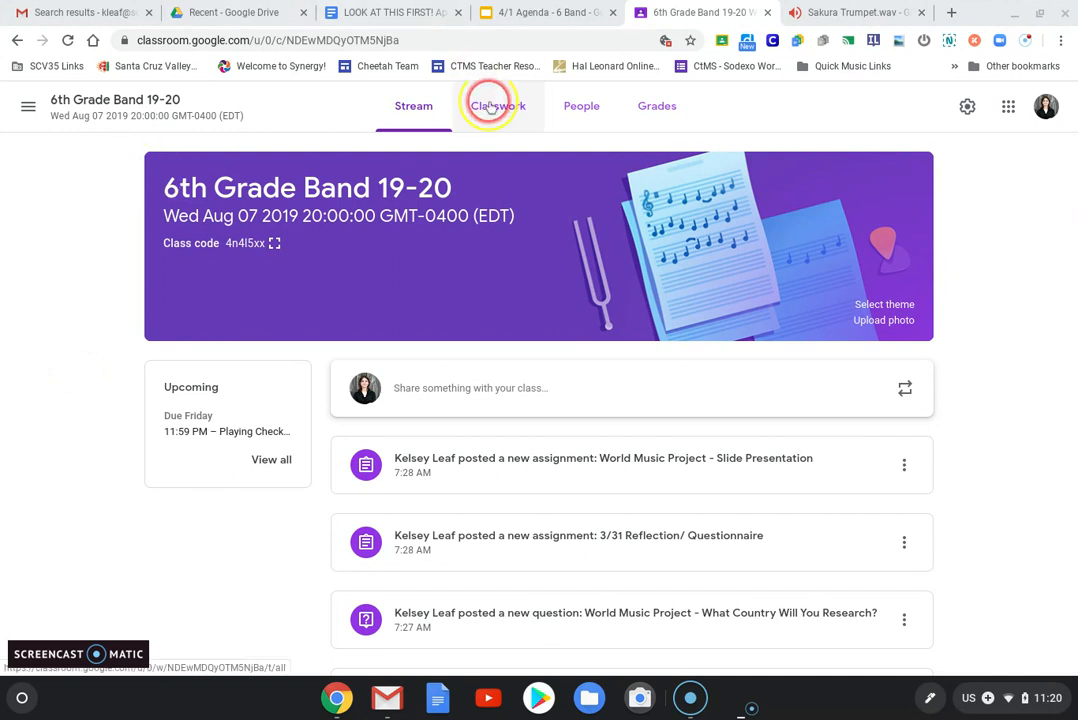
left_click(496, 104)
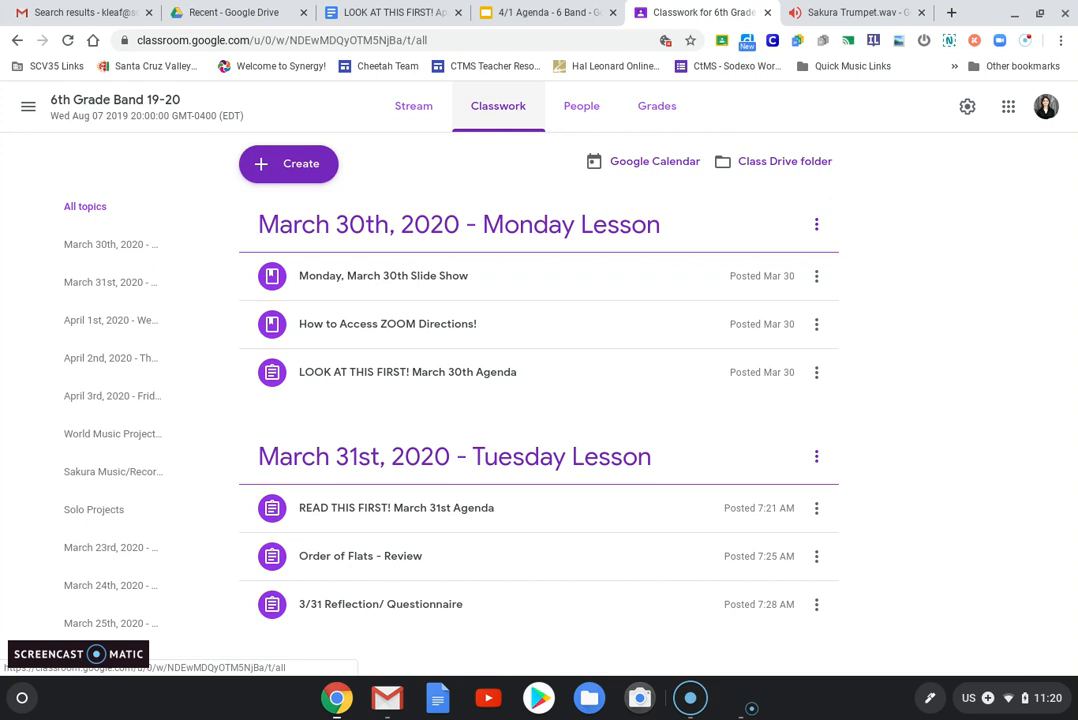
left_click(112, 472)
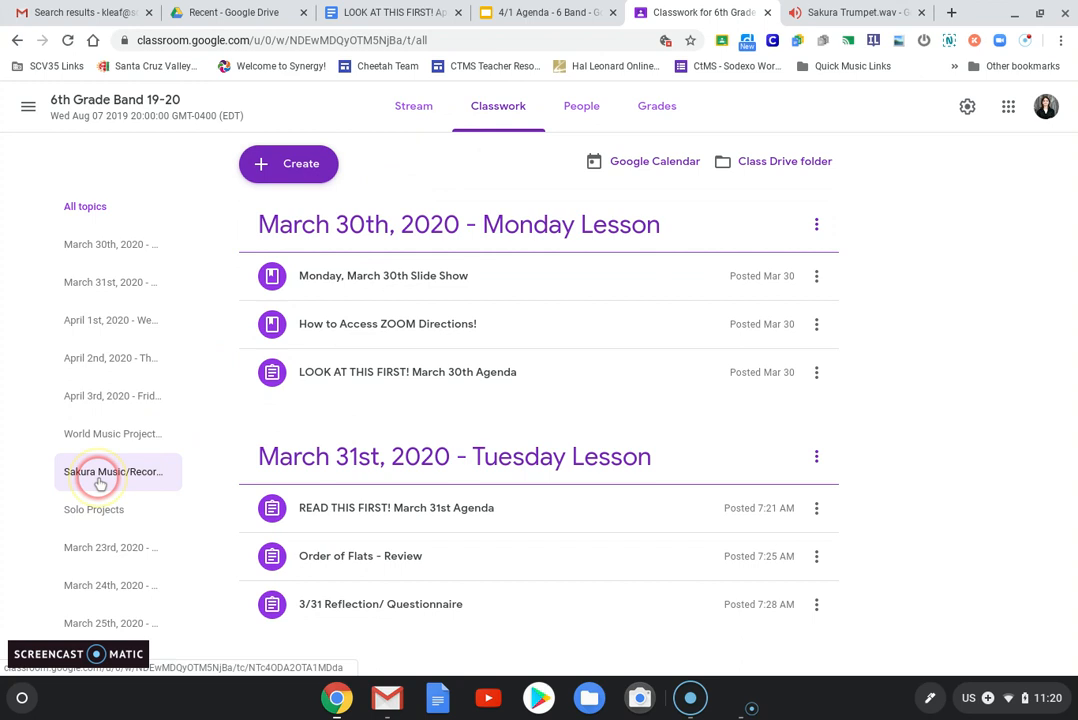
Step: From the Sakura Music/Recordings topic, preview Sakura Horn.wav and attempt playback
left_click(112, 472)
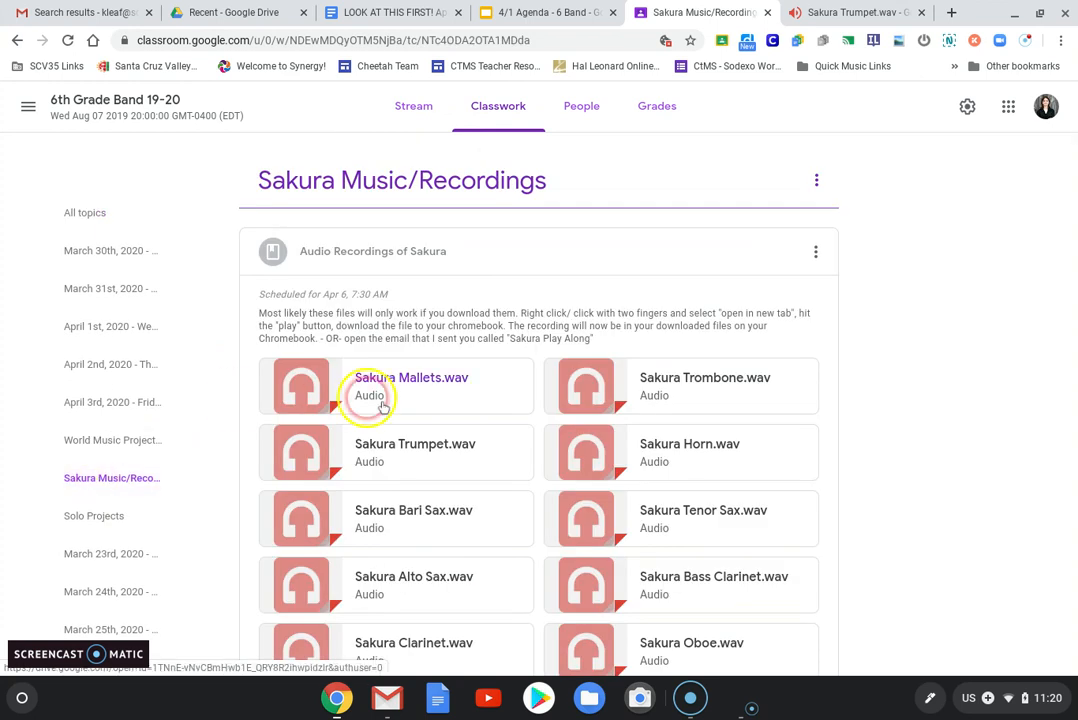
mouse_move(676, 456)
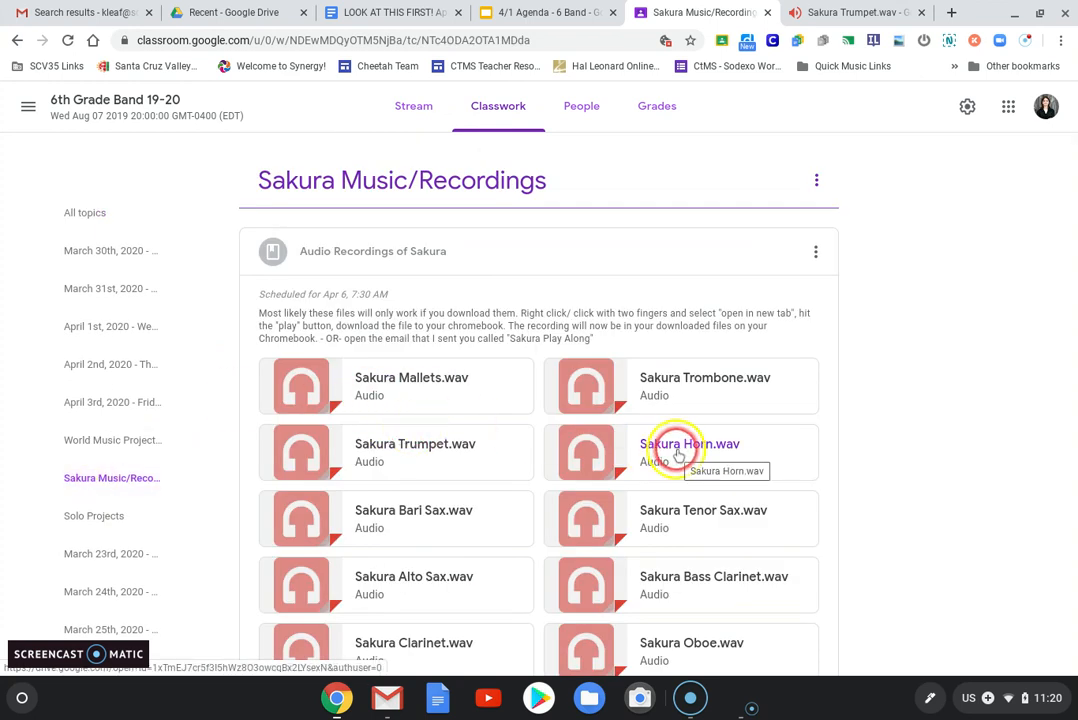
left_click(688, 452)
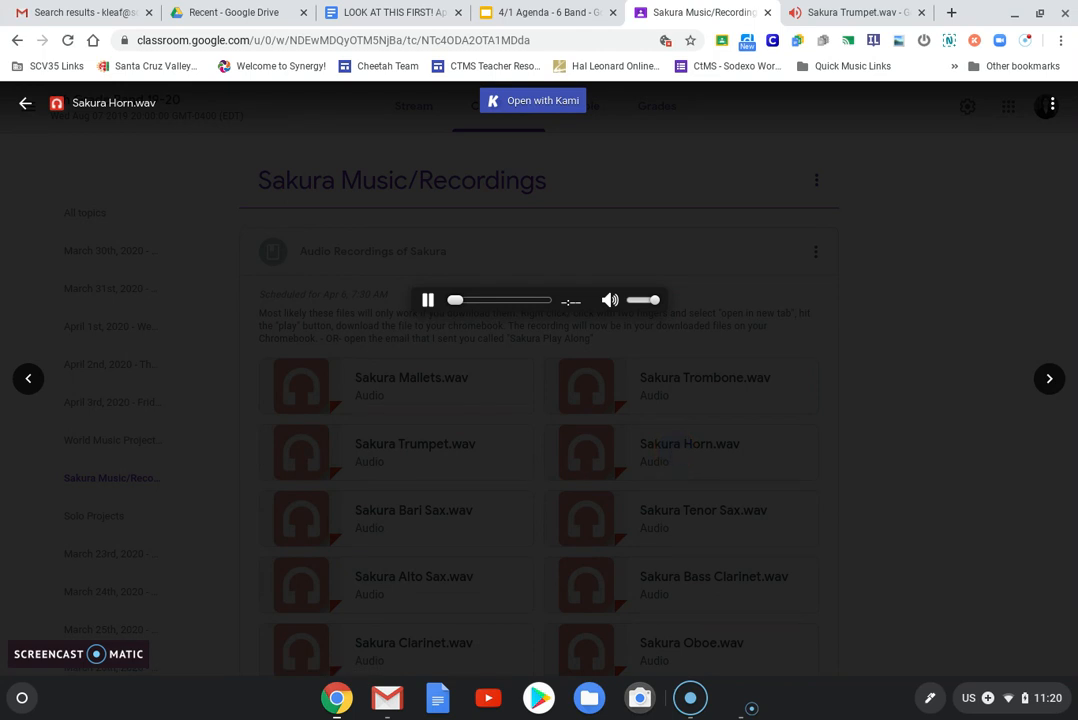
left_click(584, 452)
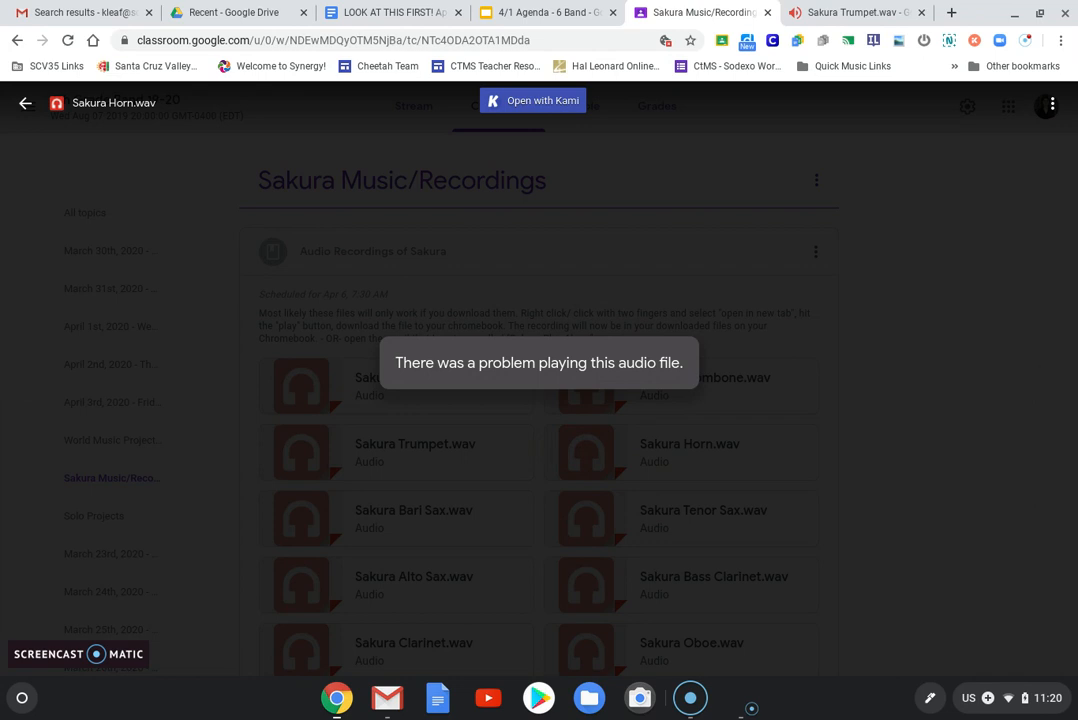
mouse_move(1050, 104)
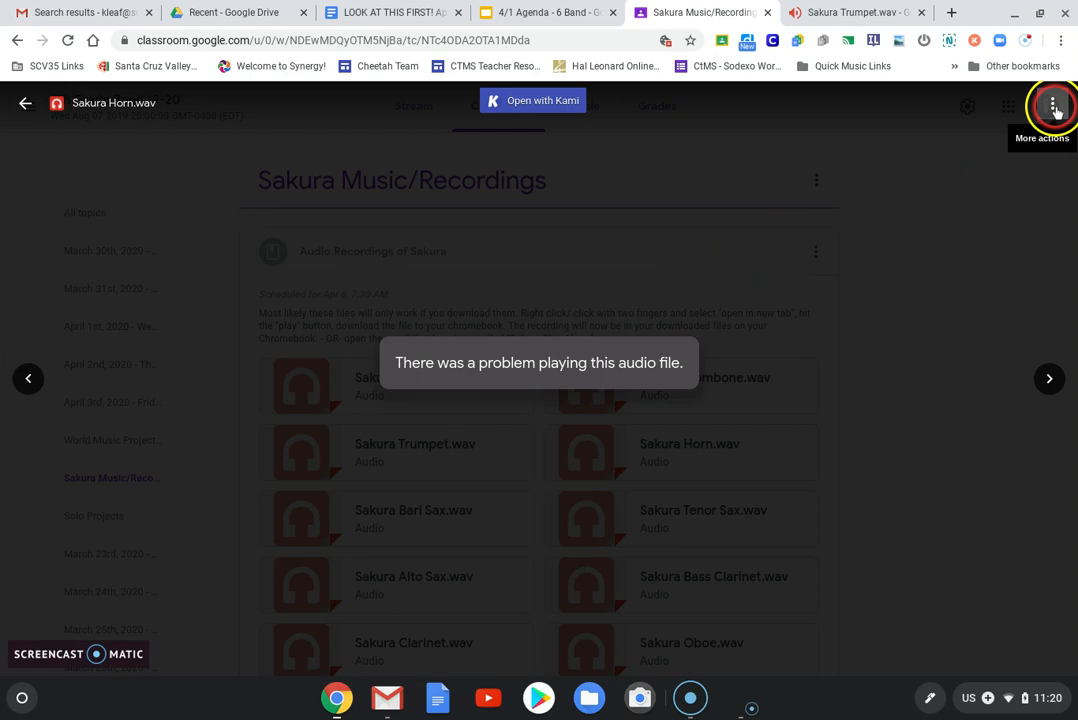
Step: Use More actions to open Sakura Horn.wav in its own Google Drive window
left_click(1052, 104)
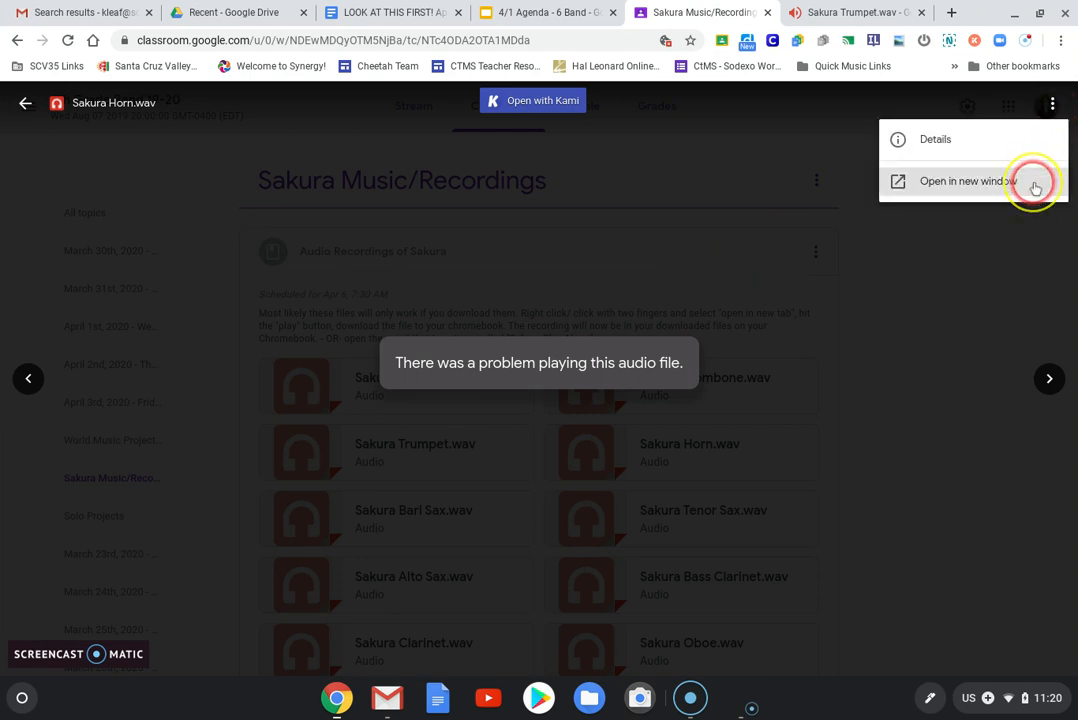
left_click(966, 180)
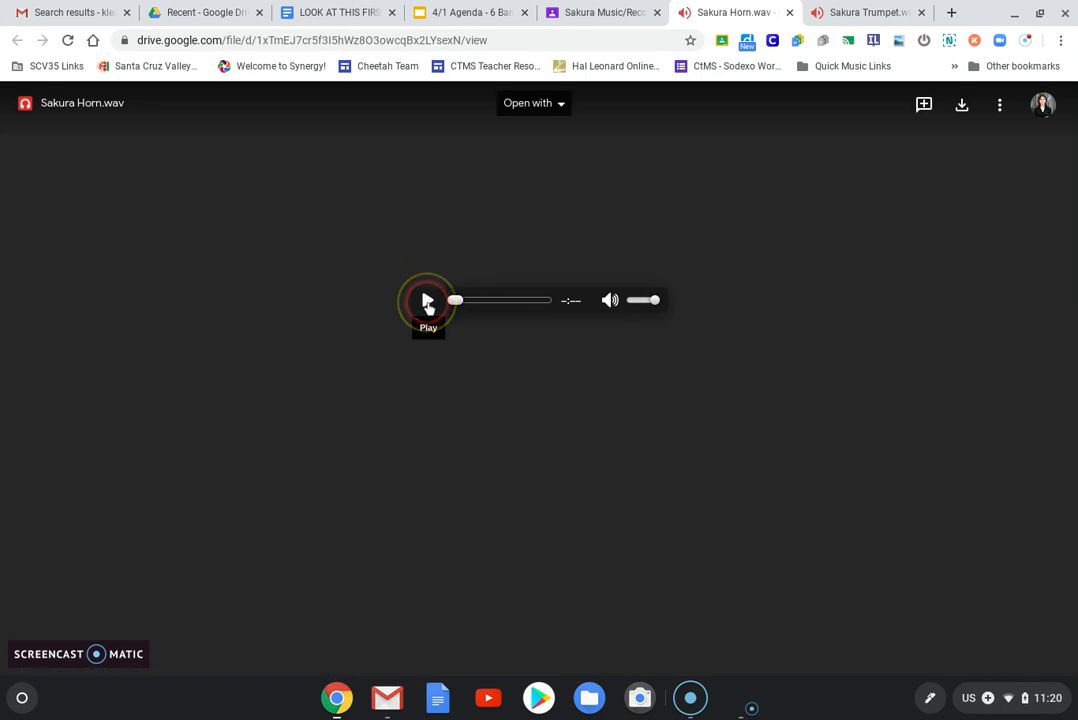
Step: Attempt to play Sakura Horn.wav in the Drive audio player, which reports an error
left_click(428, 300)
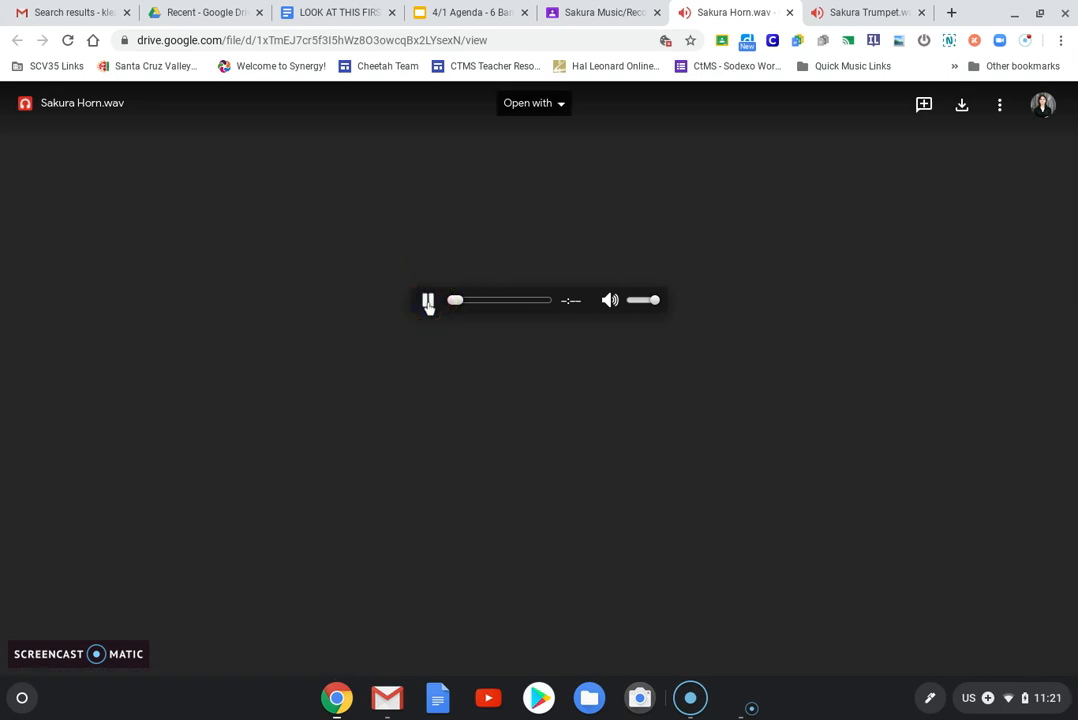
left_click(428, 300)
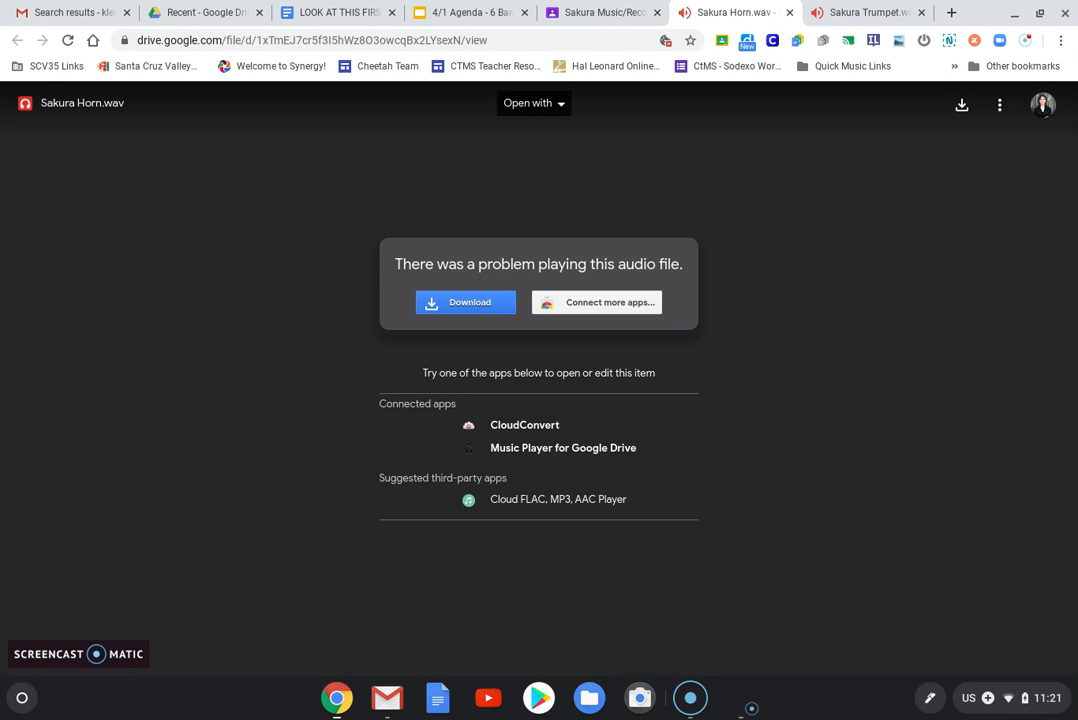
left_click(364, 304)
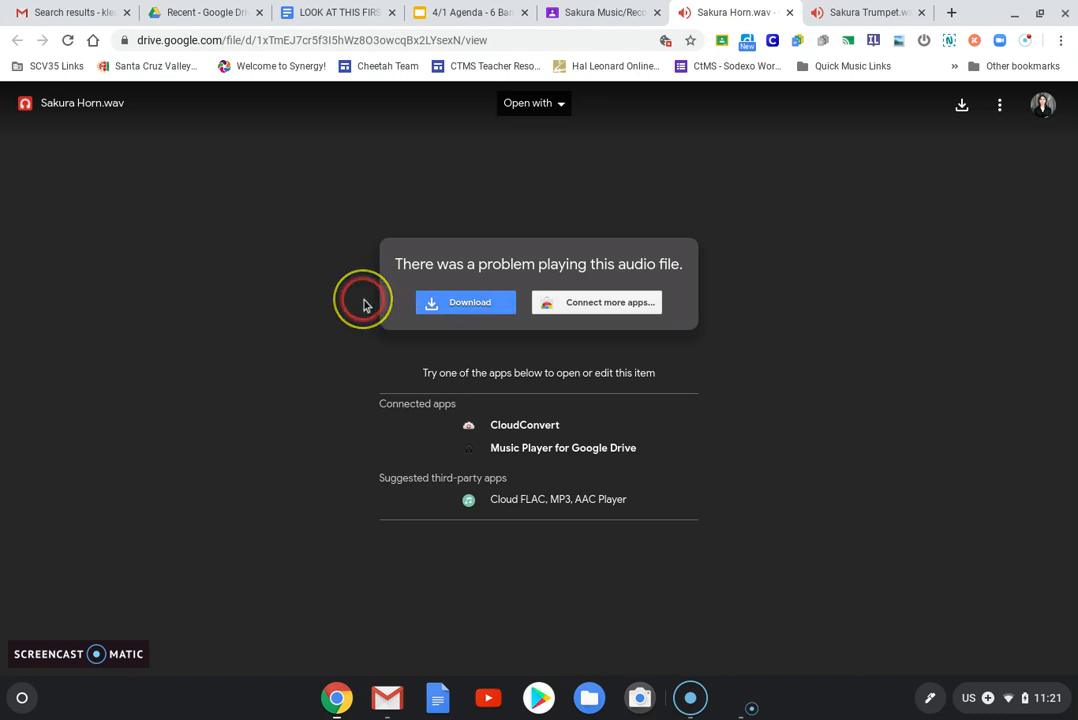
Step: Download Sakura Horn.wav and save it into the Chromebook Downloads folder
left_click(464, 302)
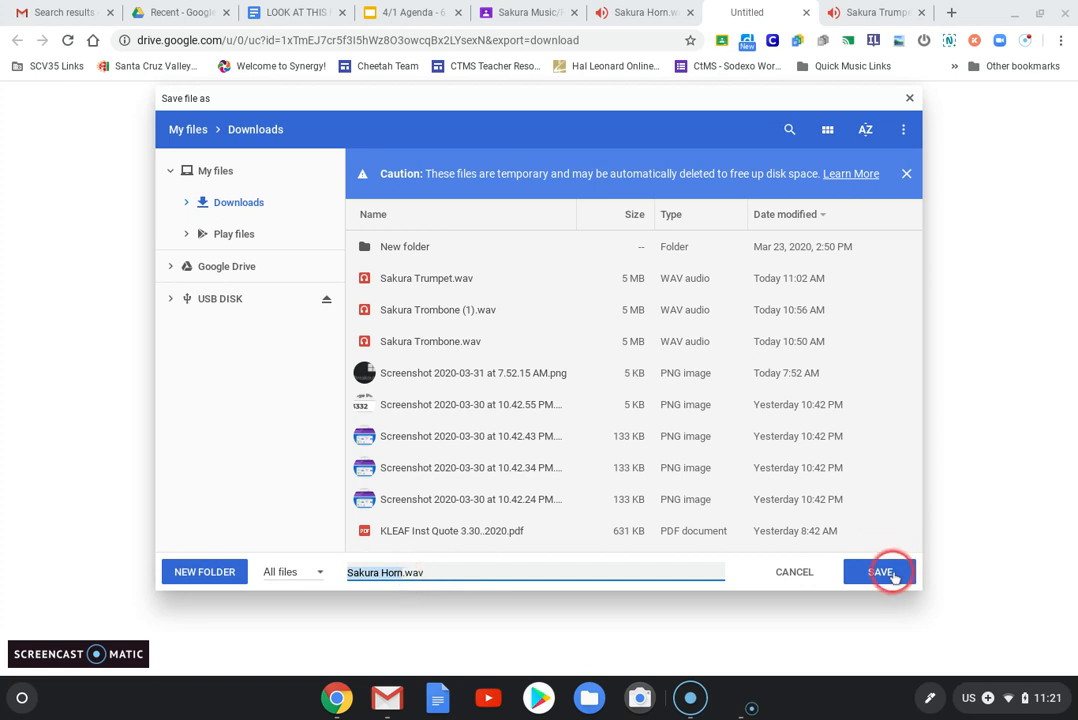
left_click(880, 572)
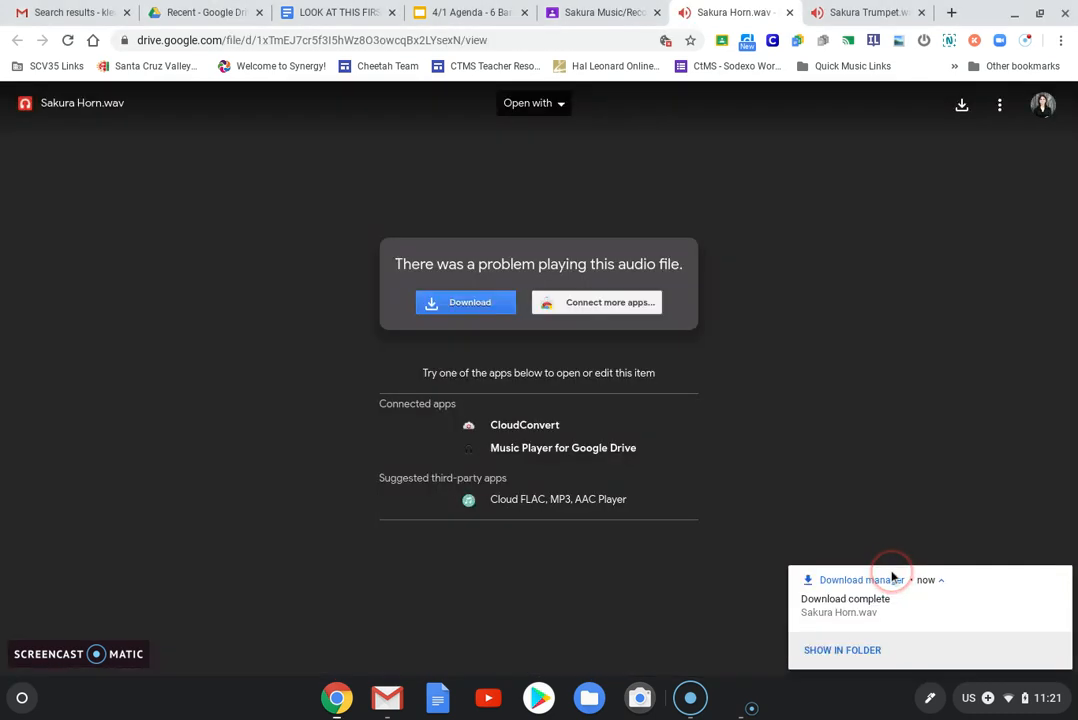